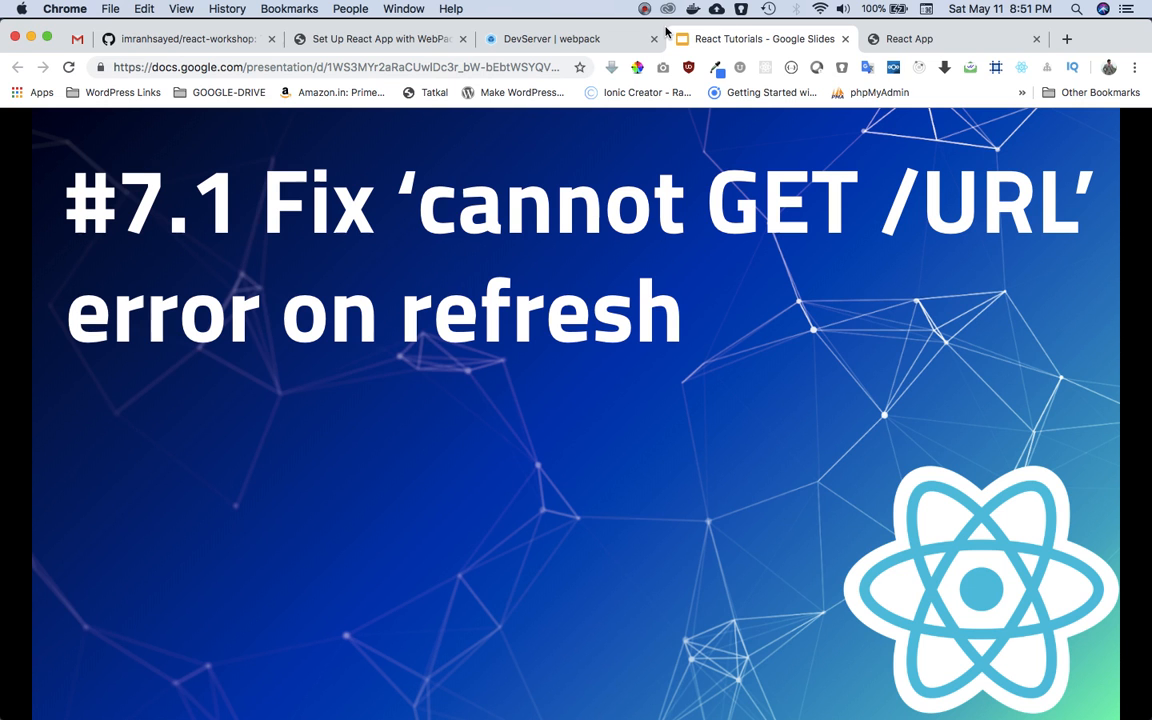
# Visit Contact Us in the React app, then load localhost:8080/contact-us directly to get 'Cannot GET /contact-us'
pyautogui.click(934, 38)
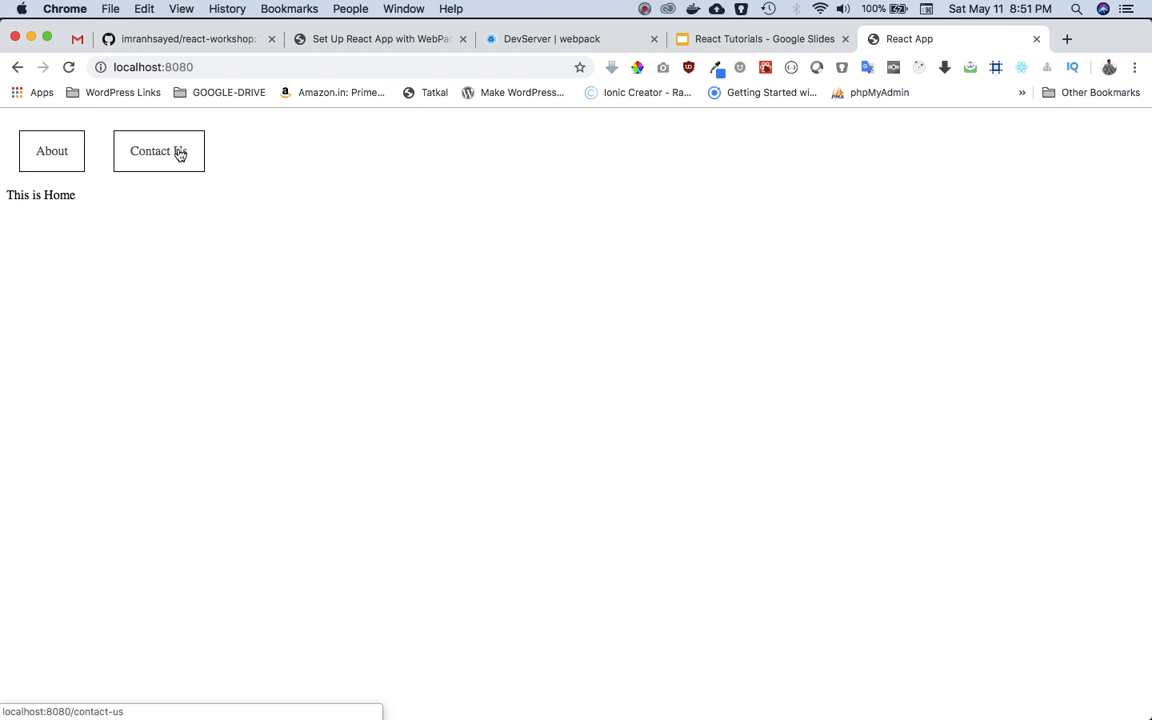
pyautogui.click(52, 152)
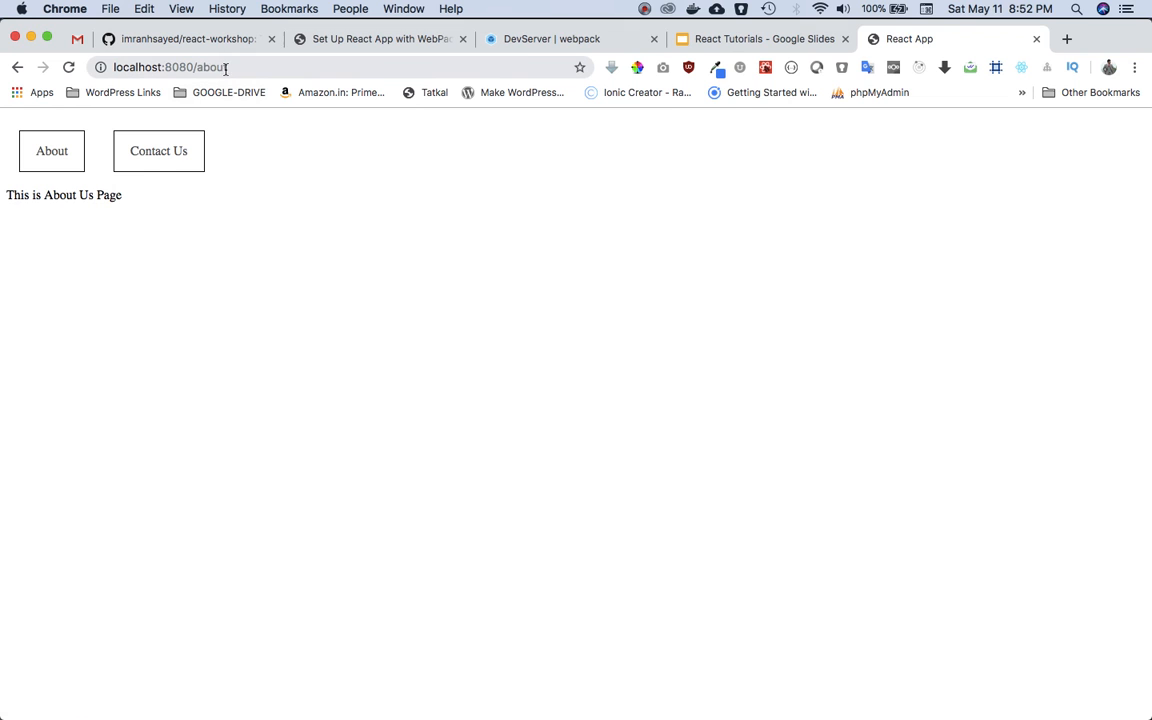
pyautogui.click(158, 152)
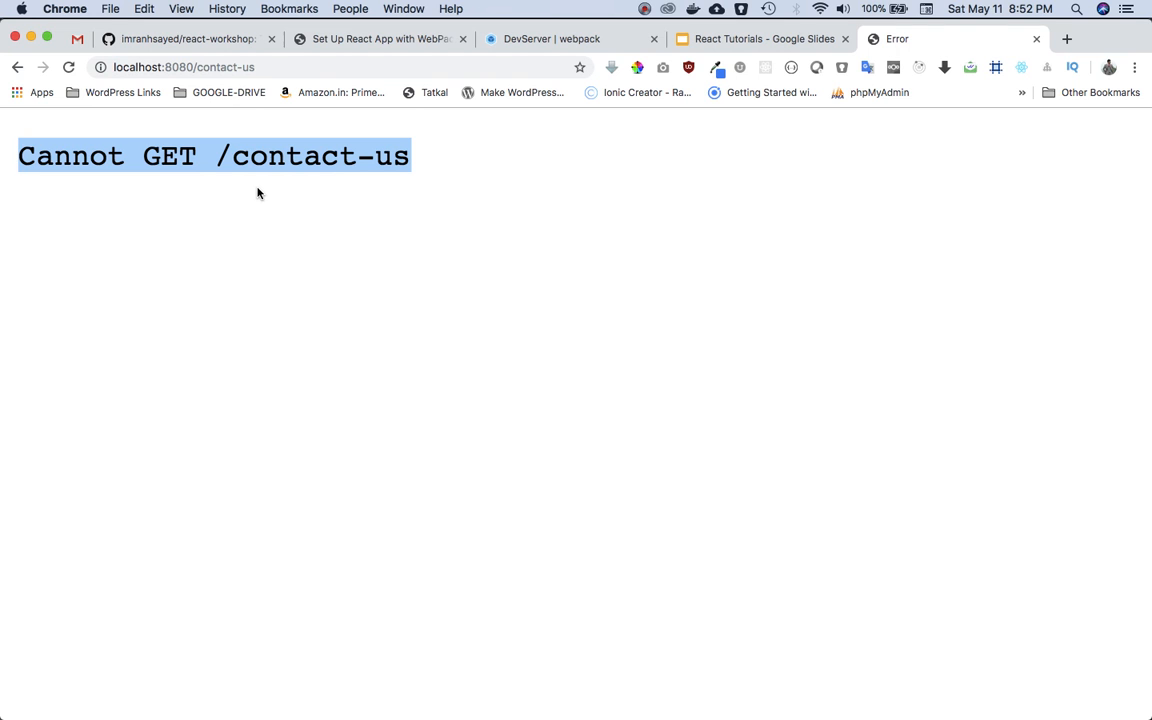
pyautogui.moveTo(368, 168)
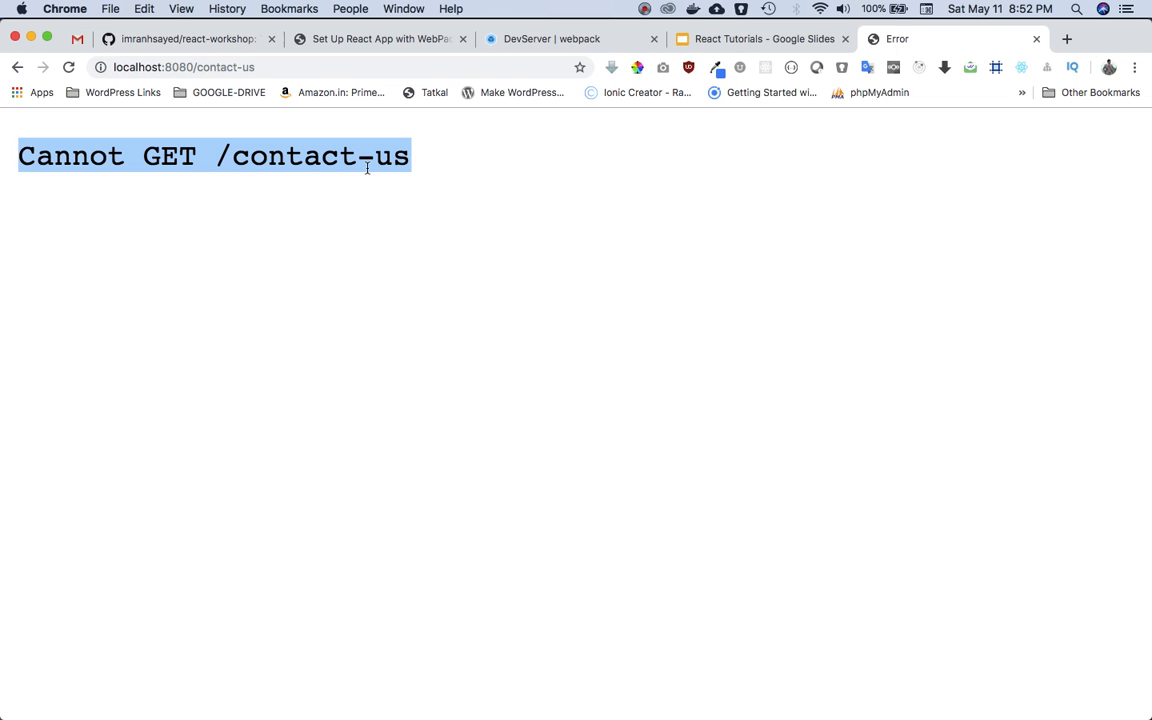
pyautogui.moveTo(448, 710)
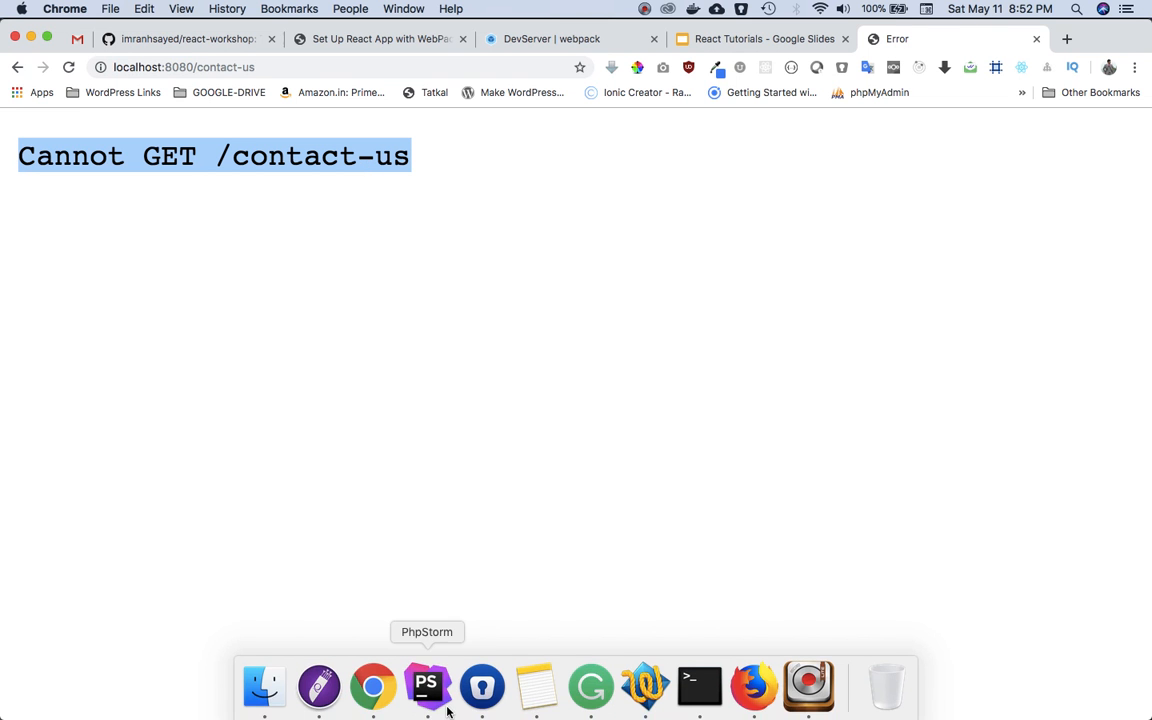
pyautogui.click(426, 686)
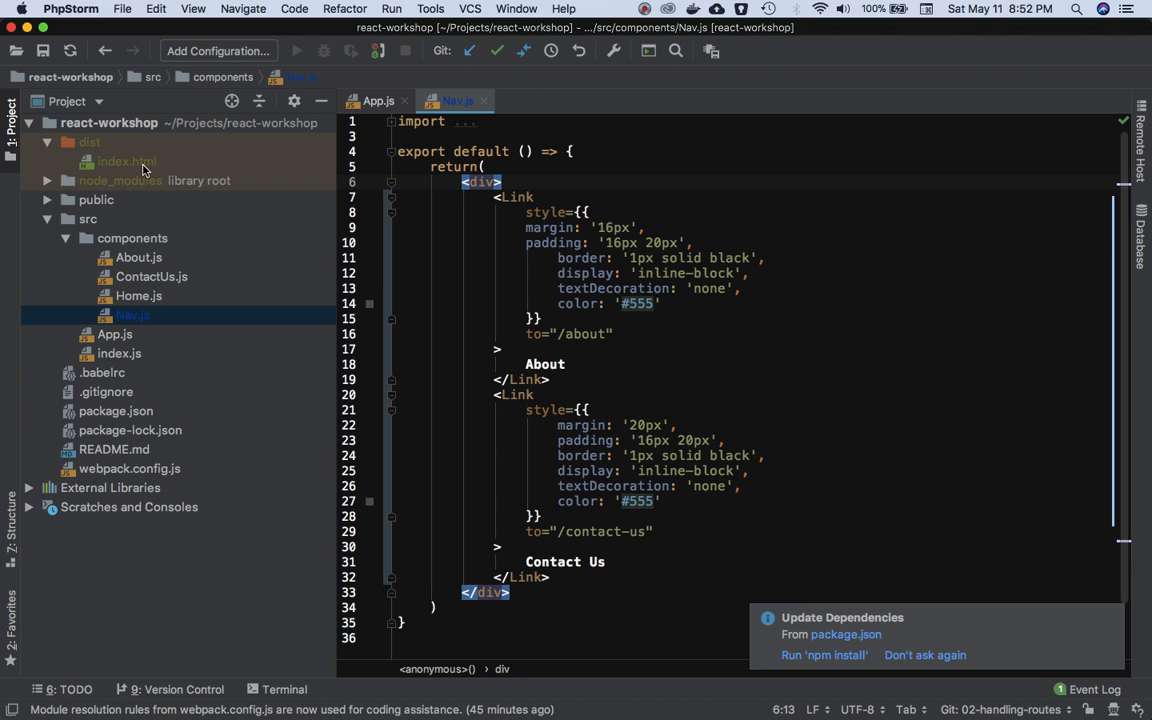
pyautogui.doubleClick(128, 160)
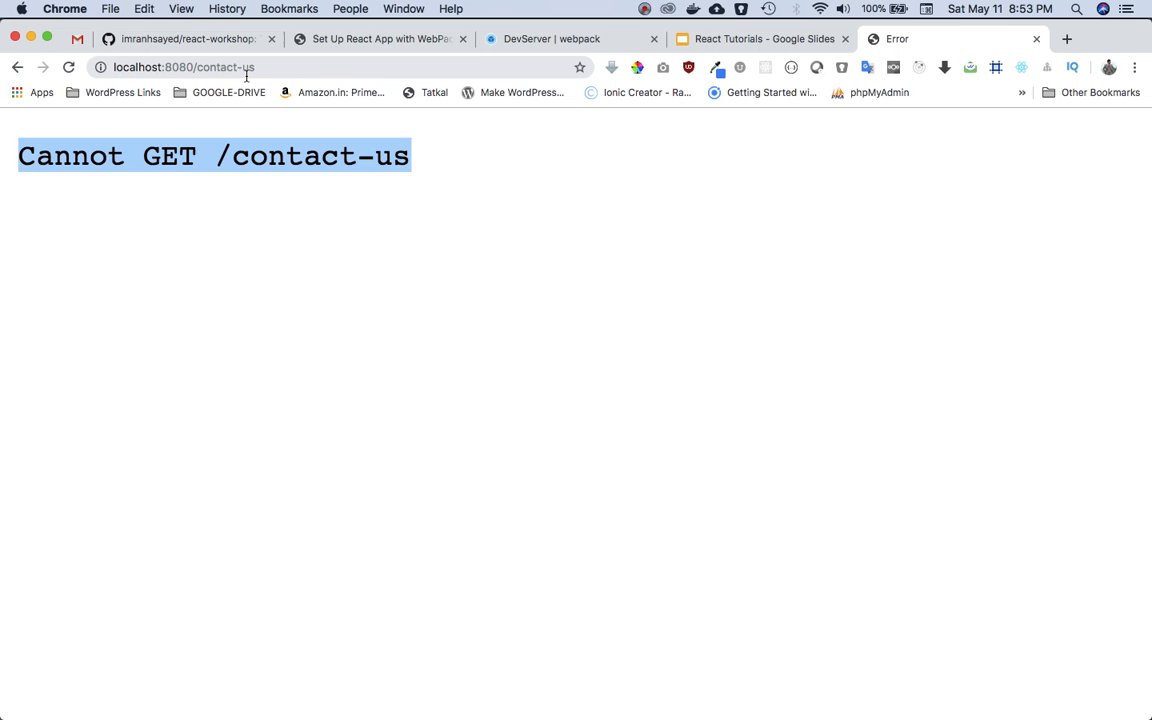
# Switch to the DevServer | webpack docs at the devServer.historyApiFallback section
pyautogui.click(556, 40)
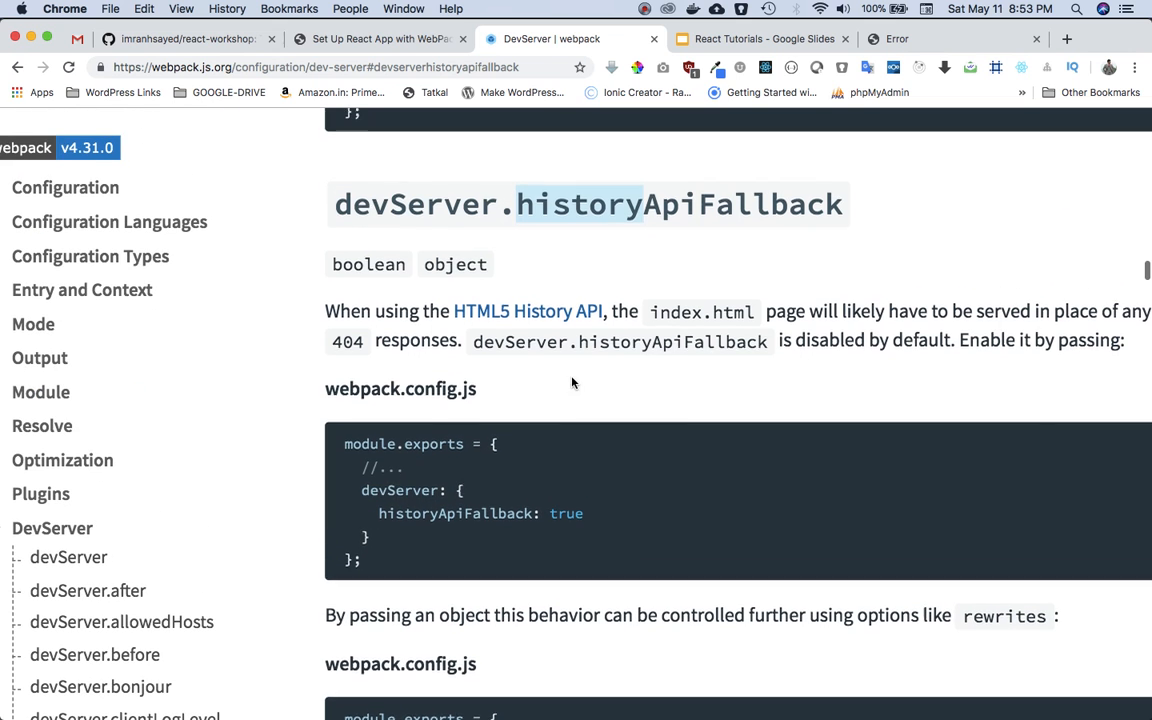
pyautogui.moveTo(780, 232)
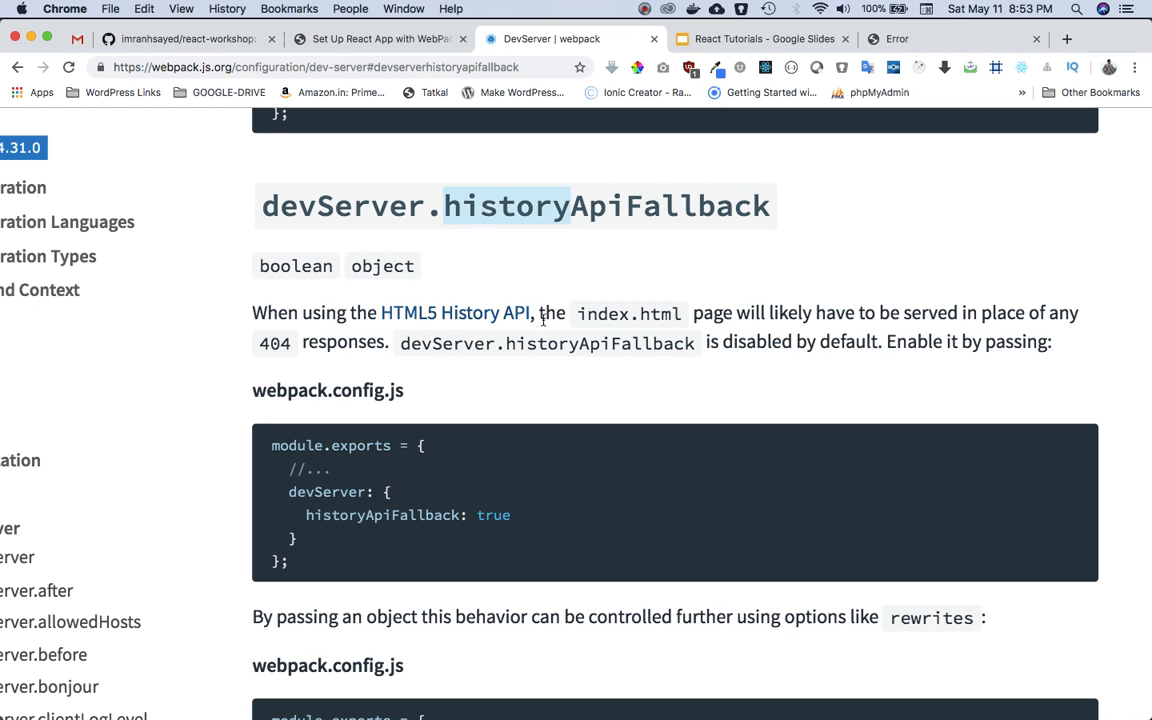
pyautogui.moveTo(878, 312)
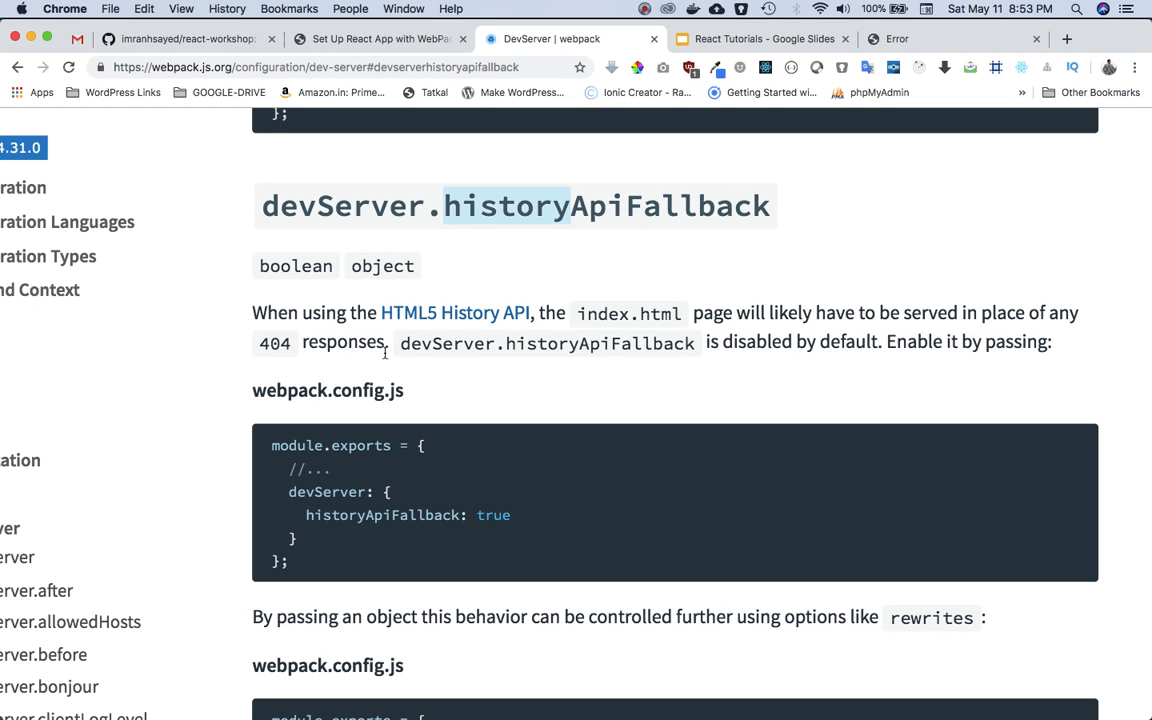
pyautogui.moveTo(756, 340)
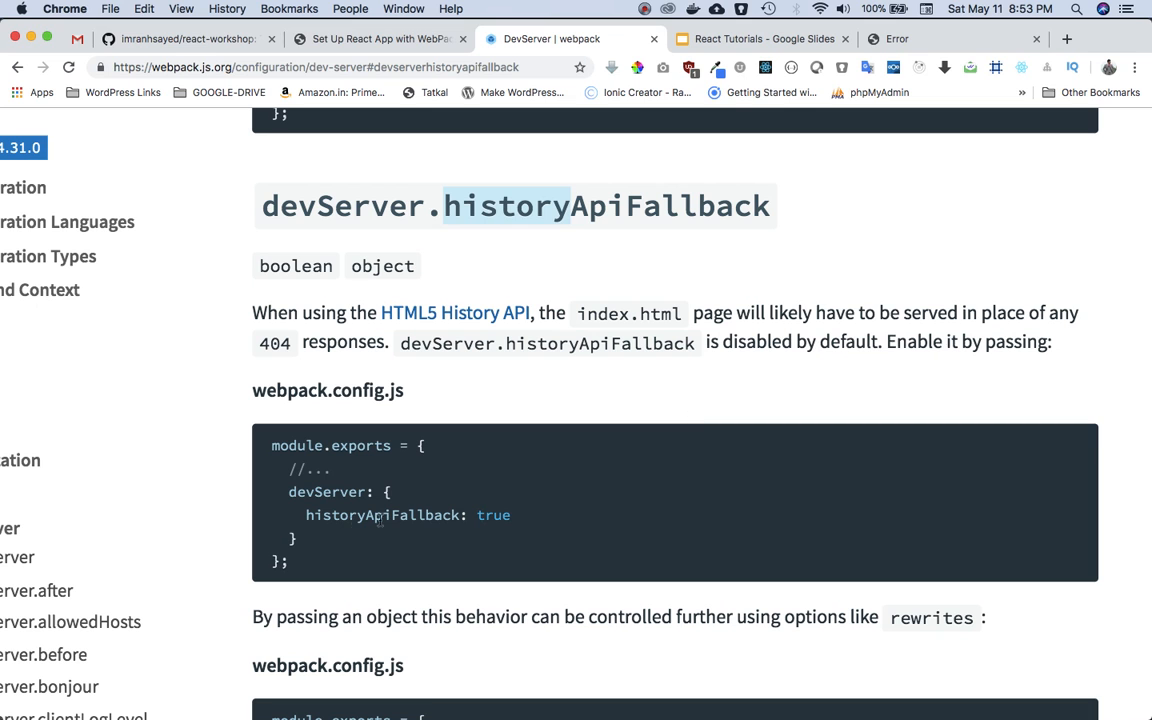
pyautogui.moveTo(480, 516)
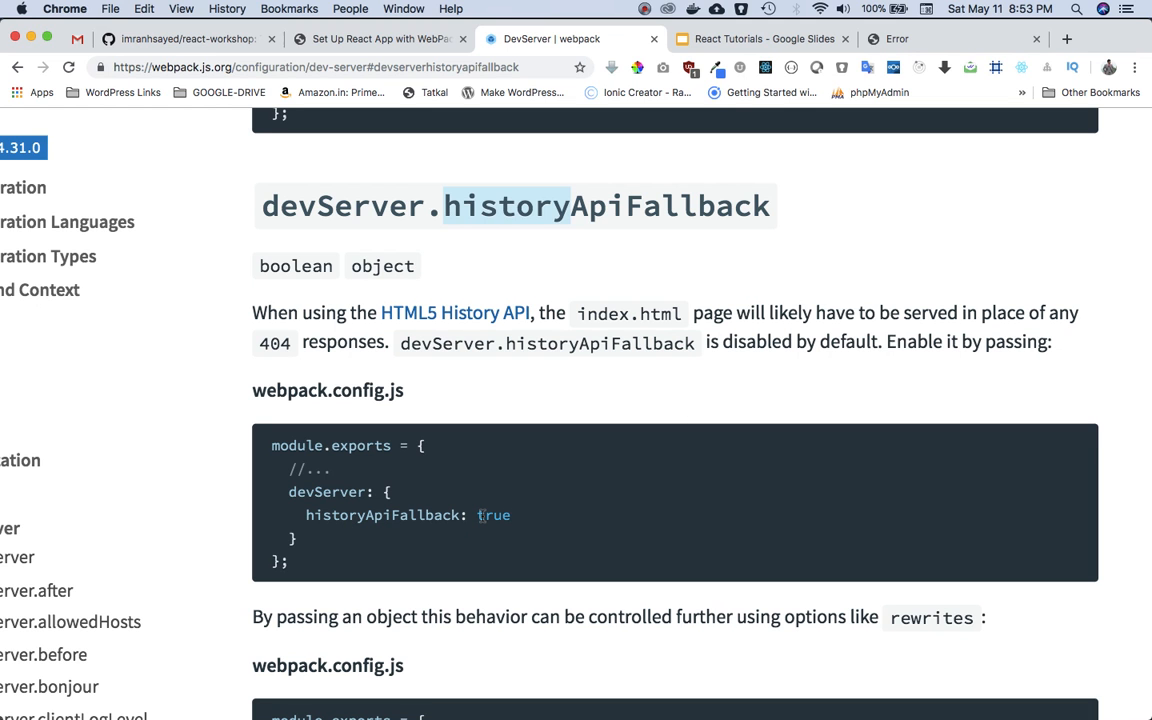
pyautogui.moveTo(480, 684)
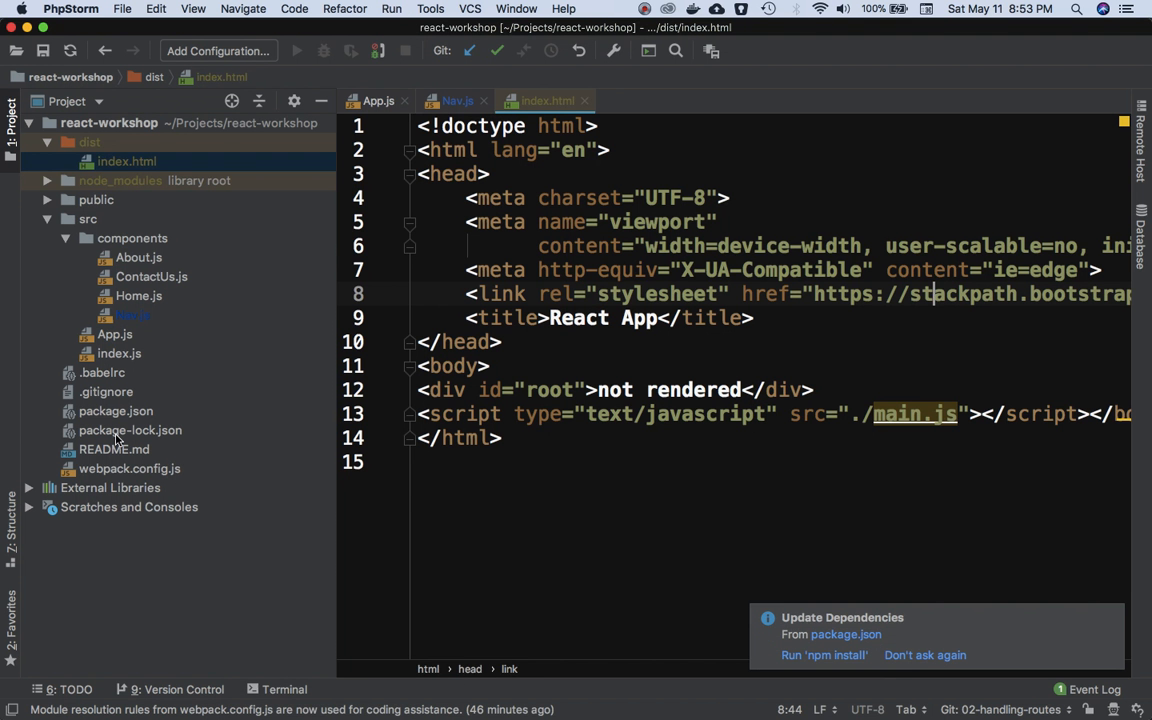
# Copy the docs snippet and add devServer: { historyApiFallback: true } to webpack.config.js
pyautogui.click(130, 468)
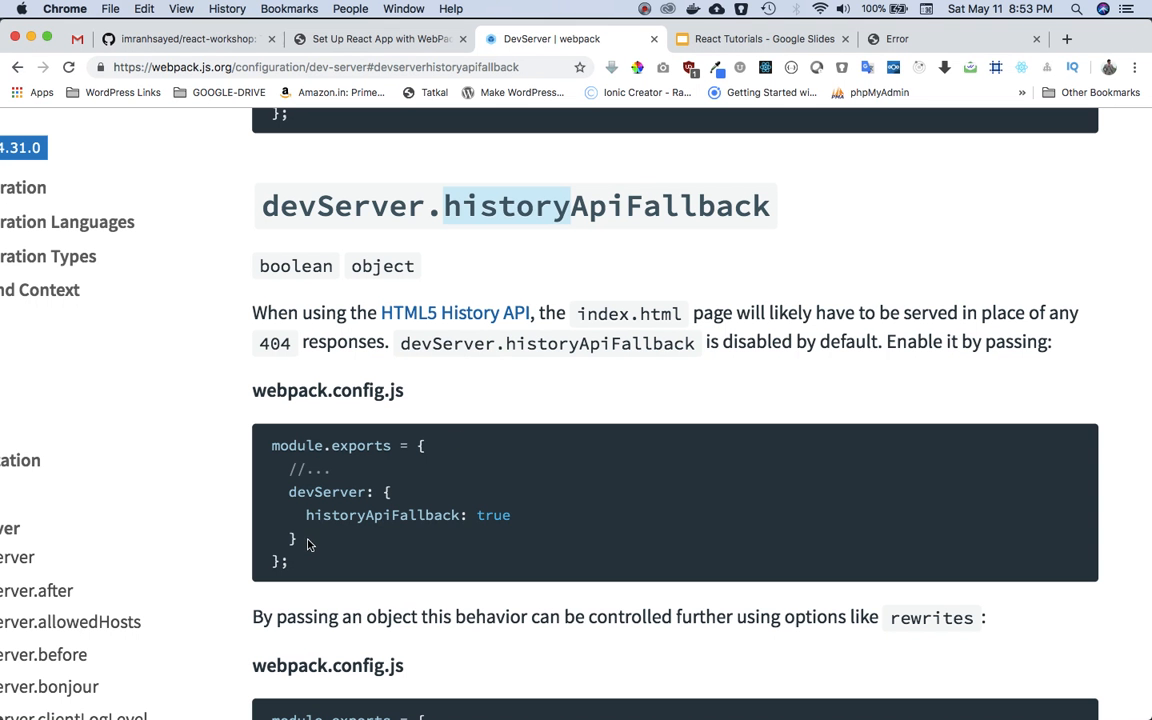
pyautogui.press('cmd+tab')
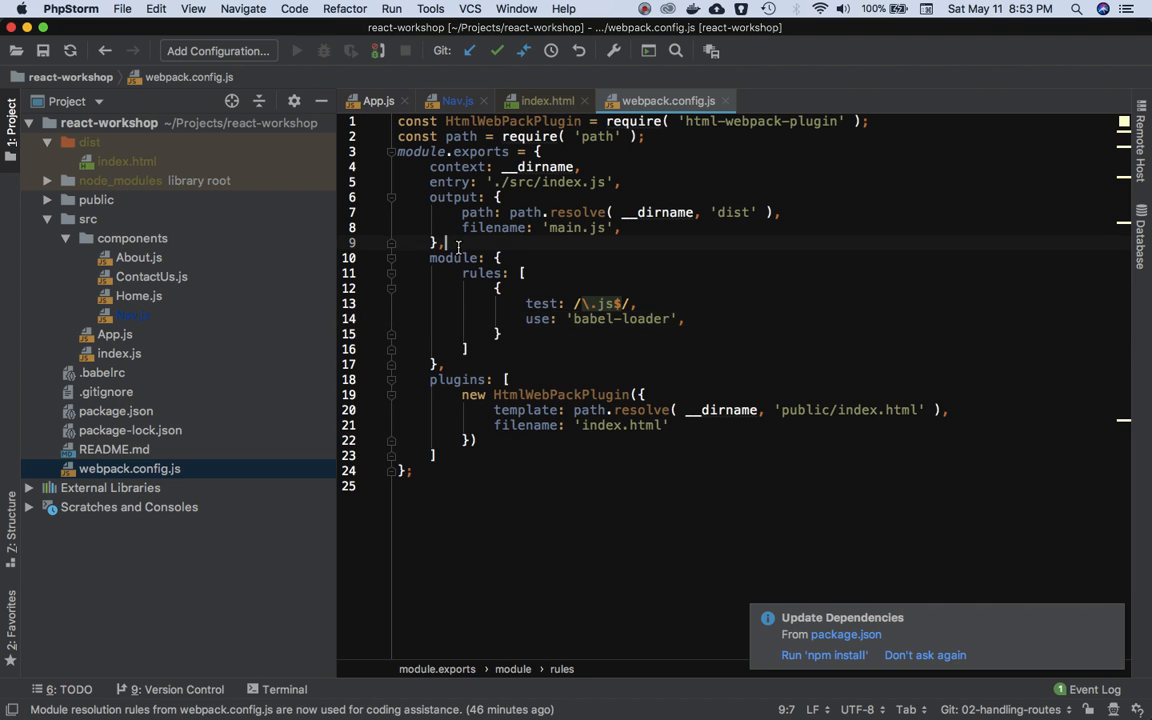
pyautogui.write('devServer: {')
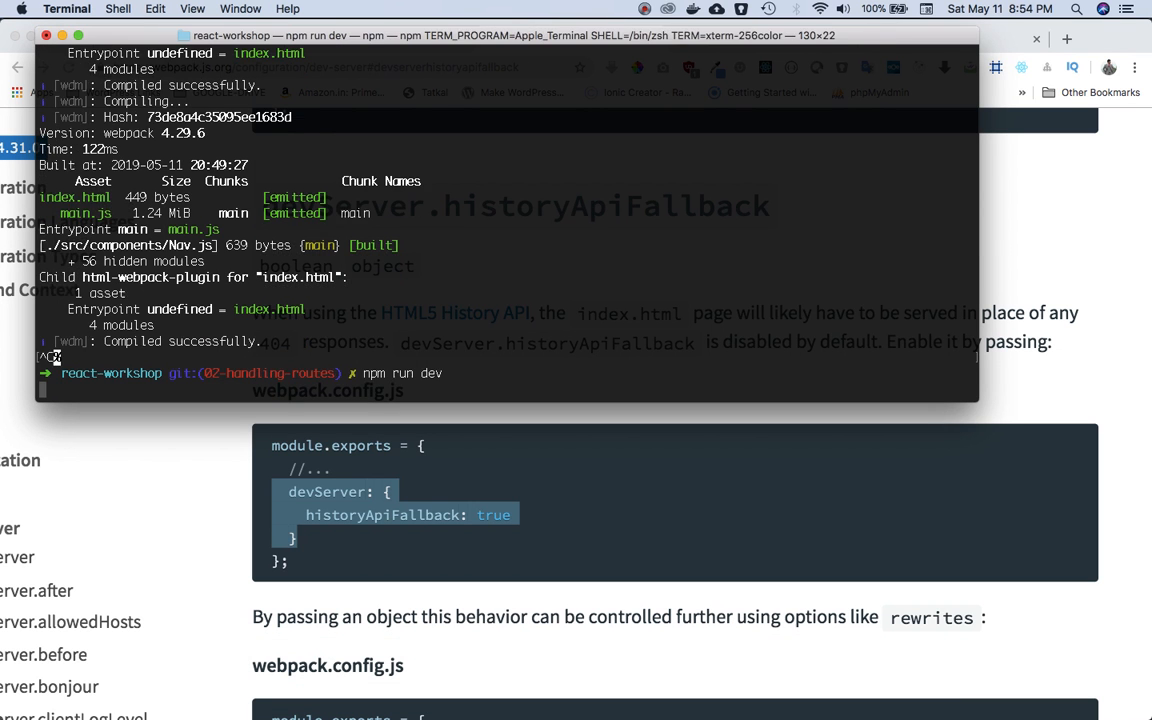
# Restart the dev server with npm run dev so 404s fall back to /index.html
pyautogui.press('Enter')
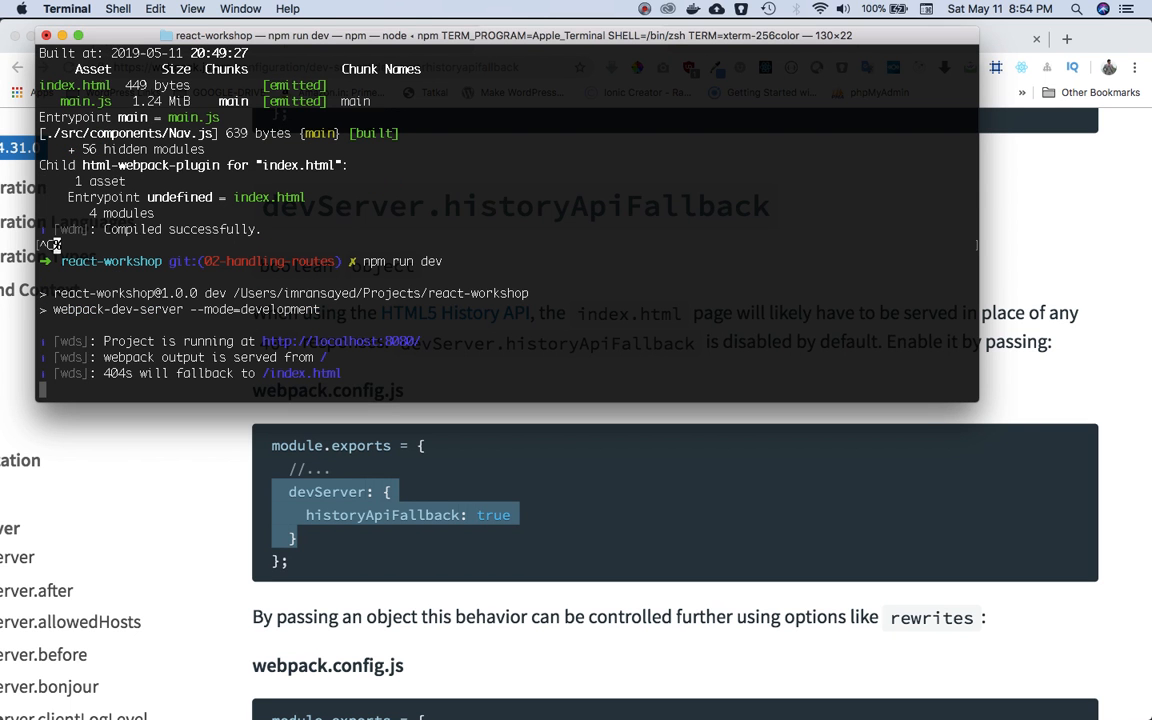
pyautogui.moveTo(156, 400)
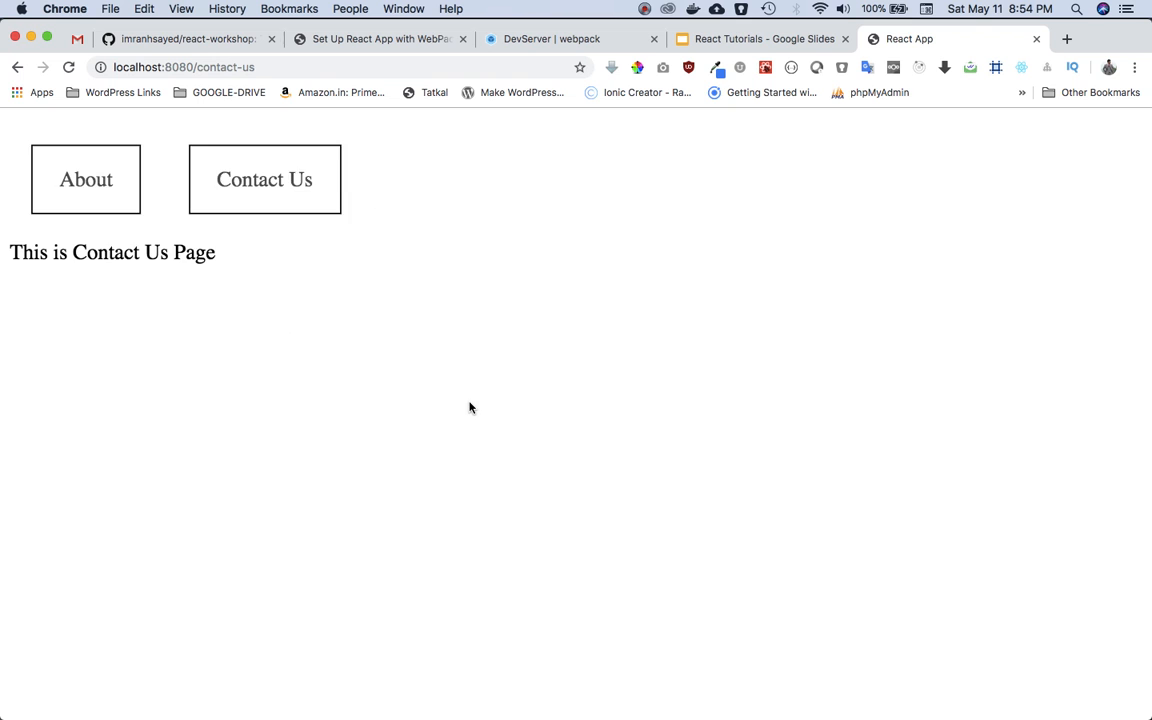
# Confirm the About and Contact Us routes now render their pages after reload
pyautogui.click(80, 174)
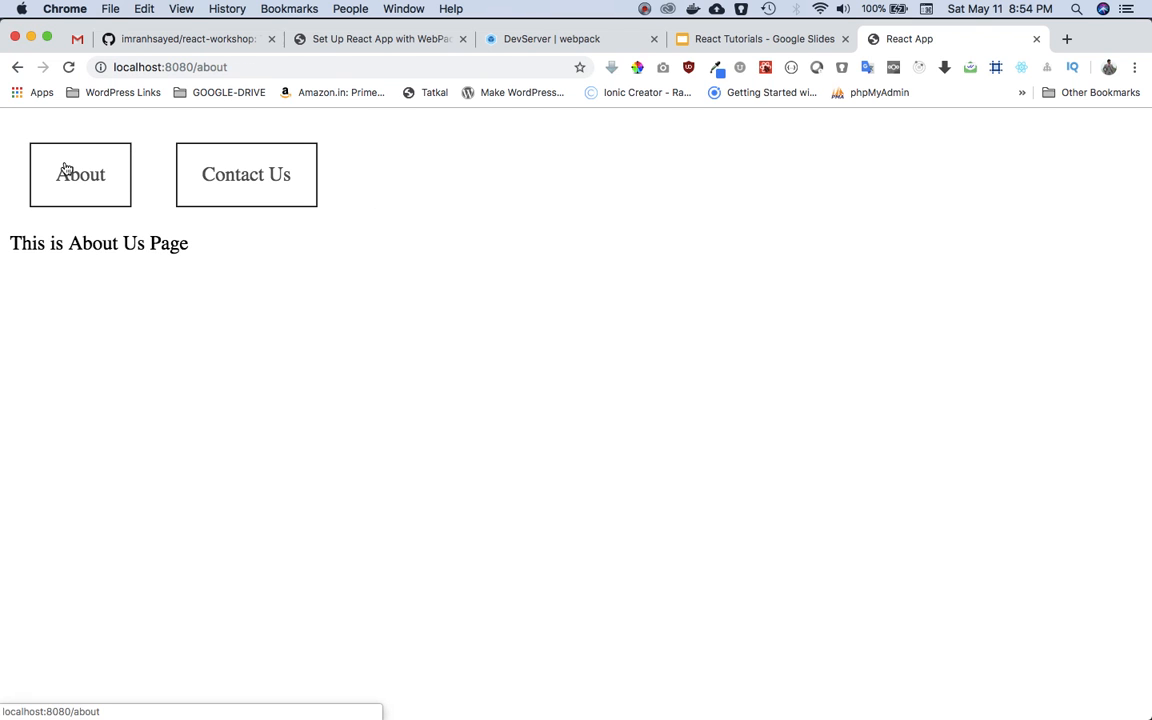
pyautogui.click(246, 174)
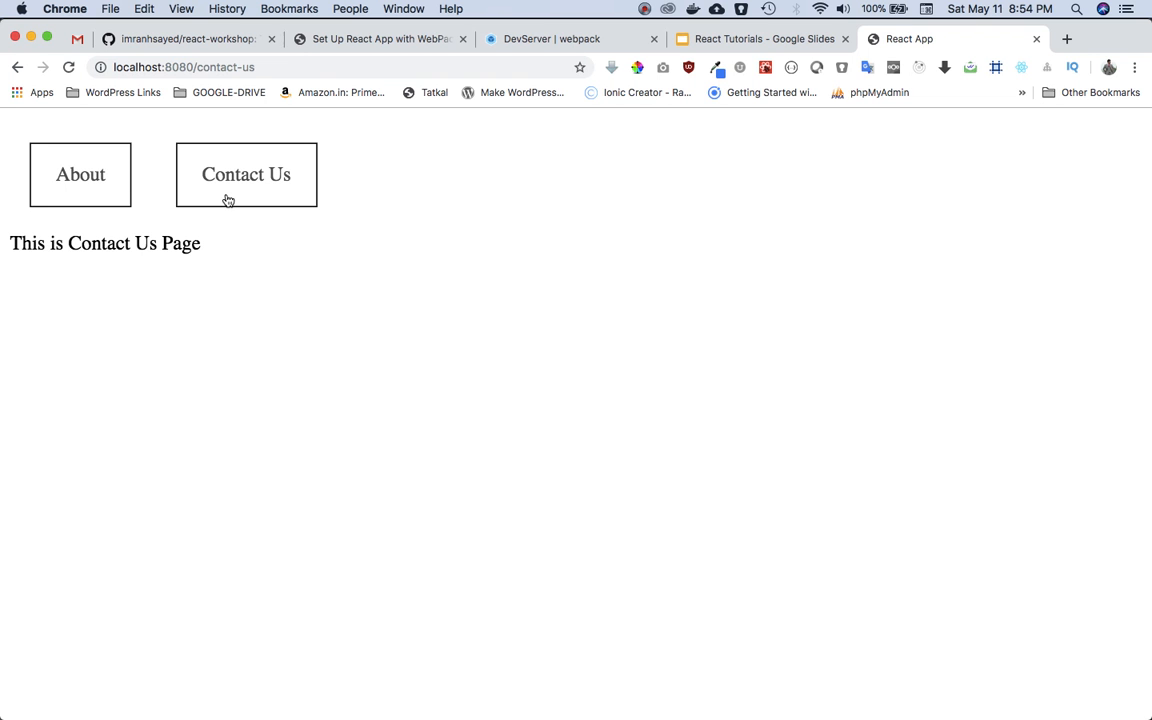
pyautogui.moveTo(368, 68)
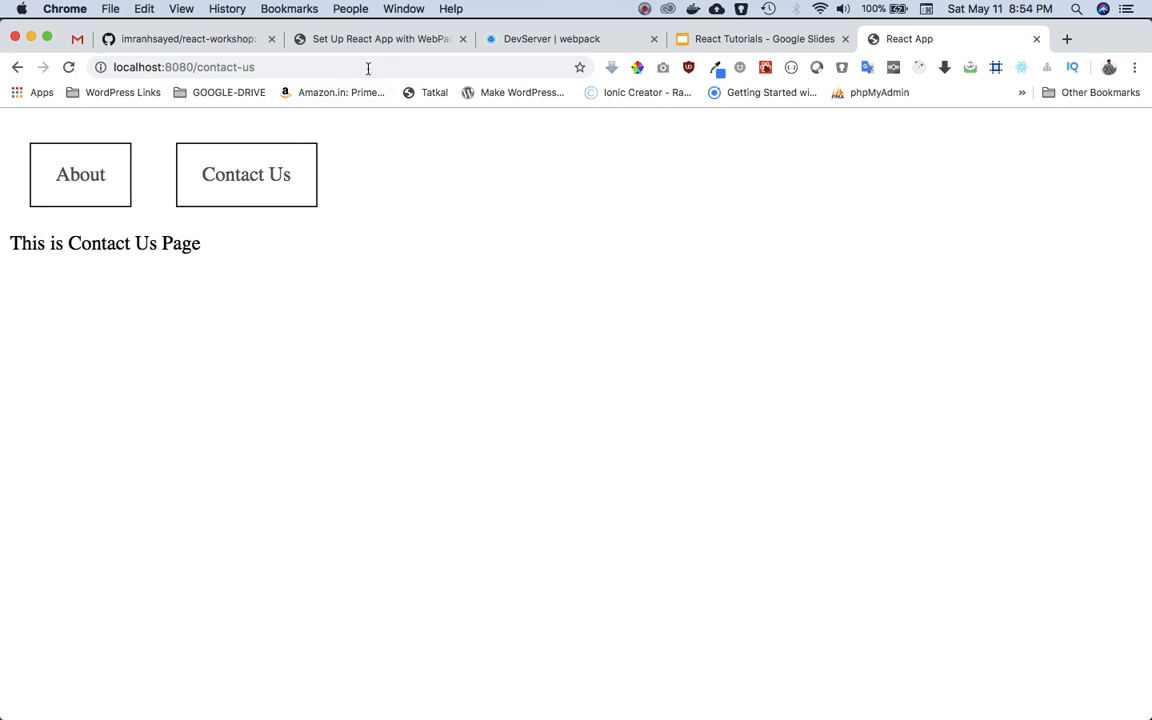
# Locate the publicPath: '/' line in the codeytek tutorial's webpack config
pyautogui.click(378, 38)
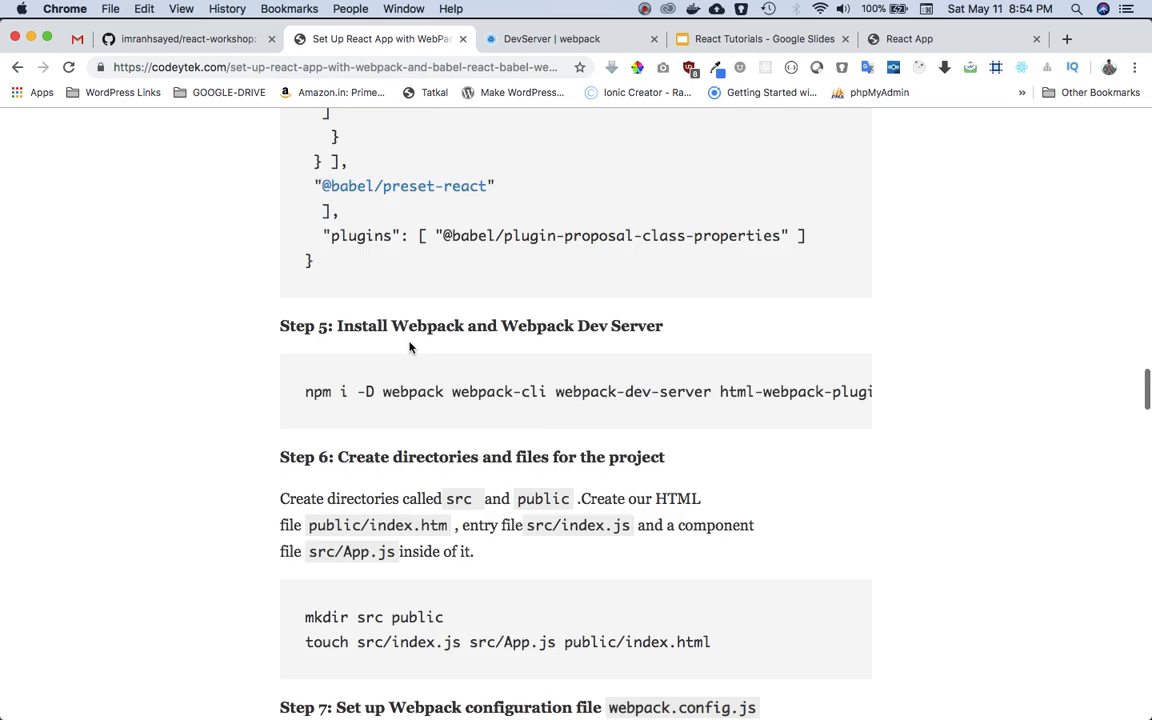
pyautogui.scroll(3)
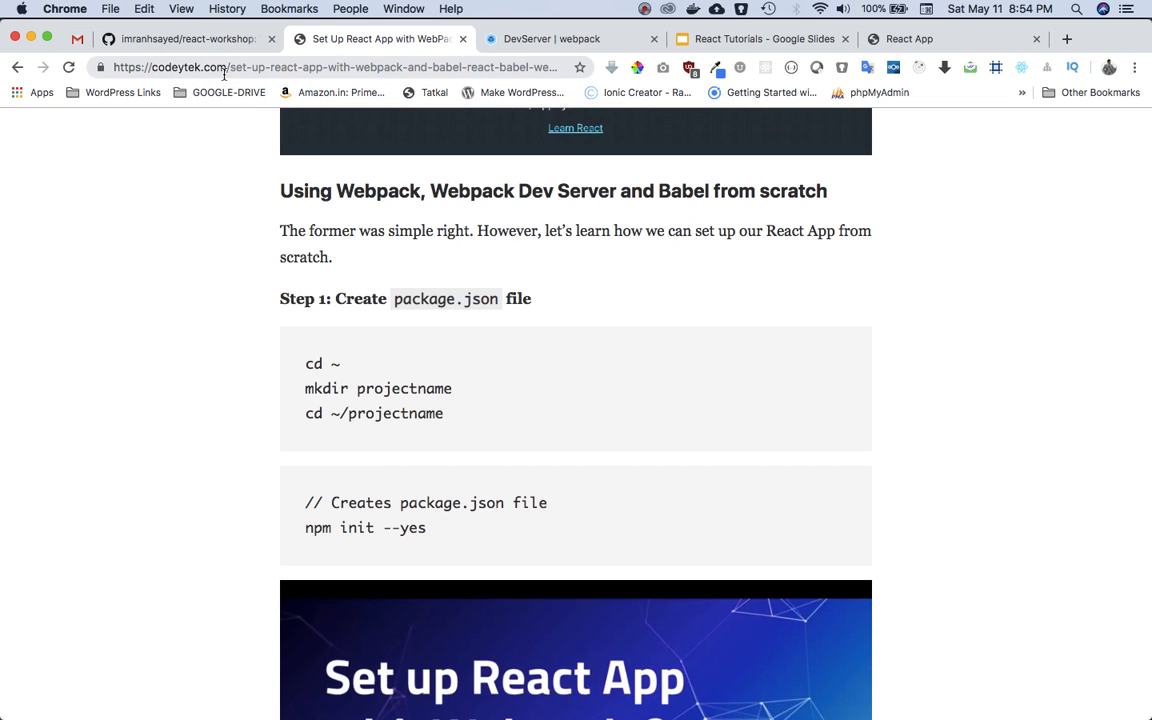
pyautogui.scroll(-3)
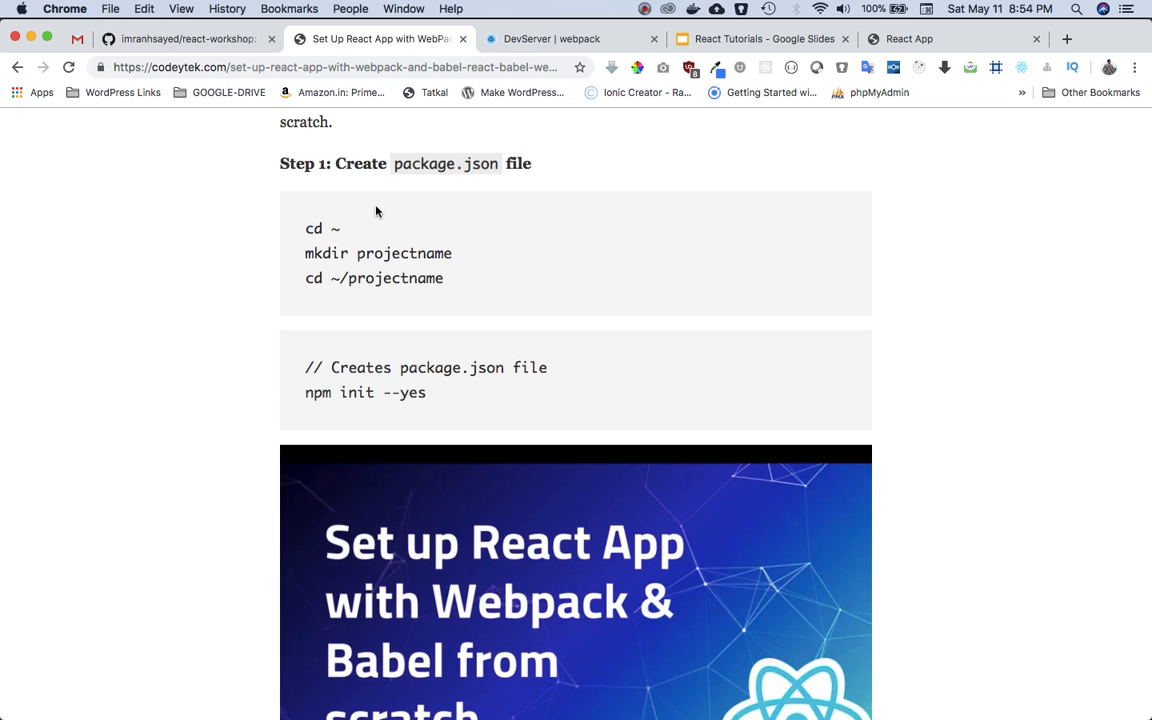
pyautogui.scroll(-3)
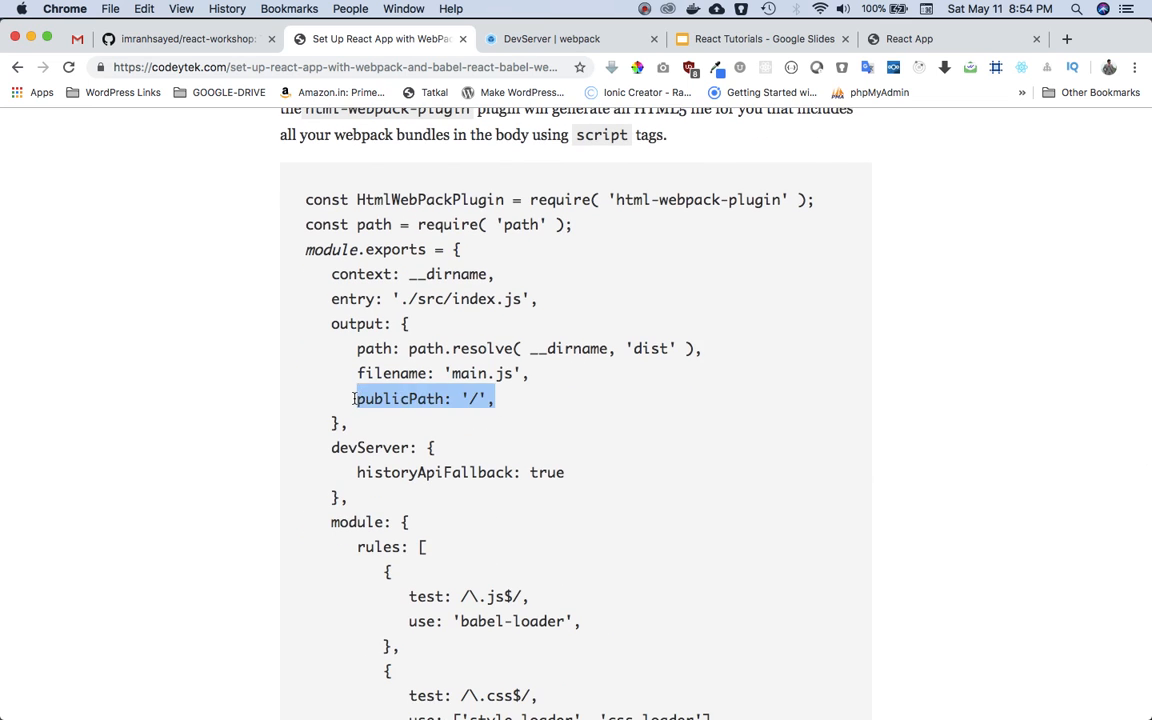
pyautogui.click(700, 688)
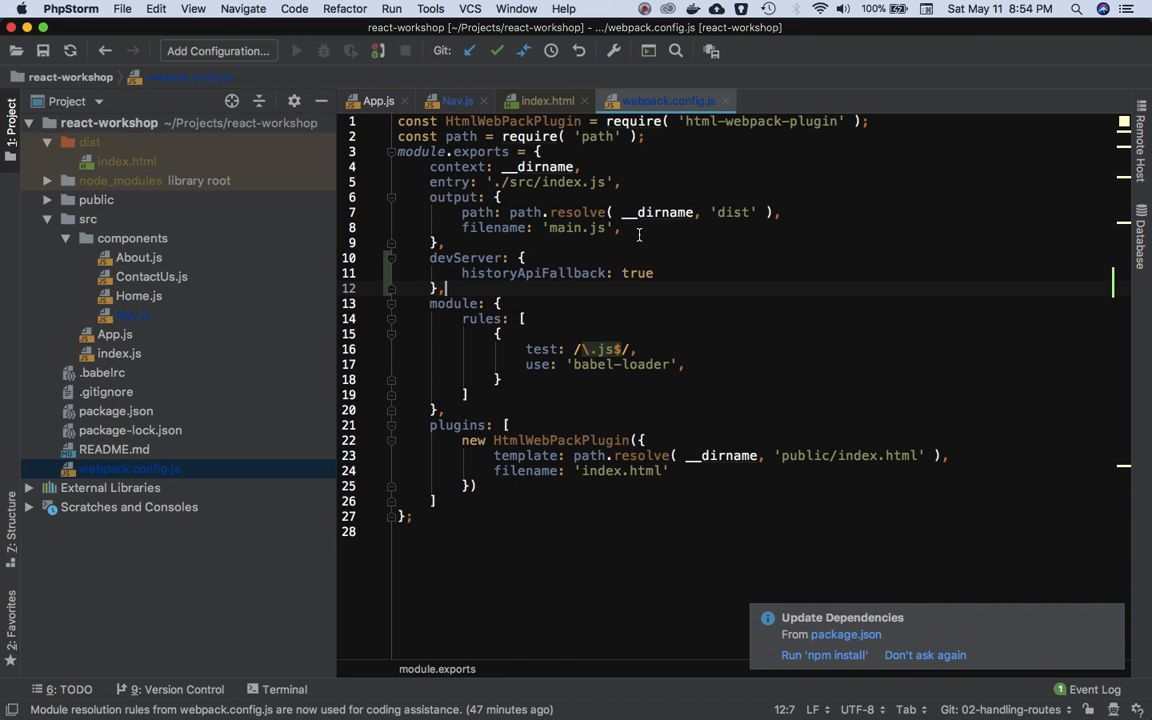
# Add publicPath: '/', to the output object in webpack.config.js
pyautogui.write("publicPath: '/',")
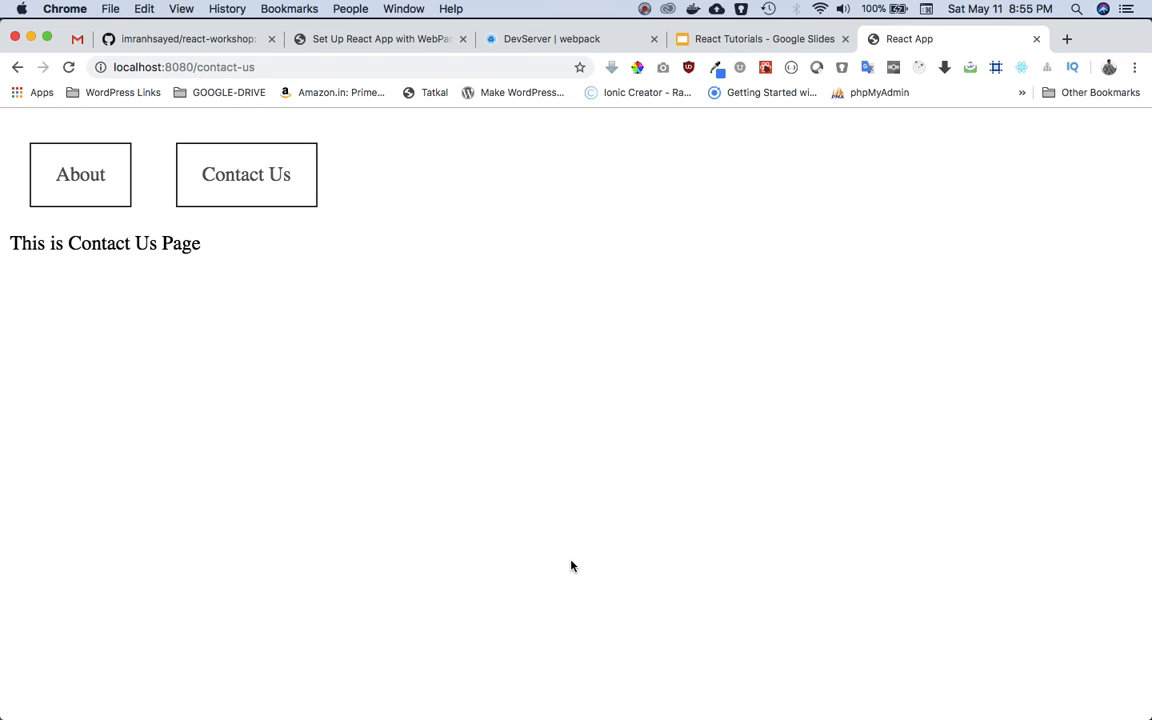
pyautogui.moveTo(714, 180)
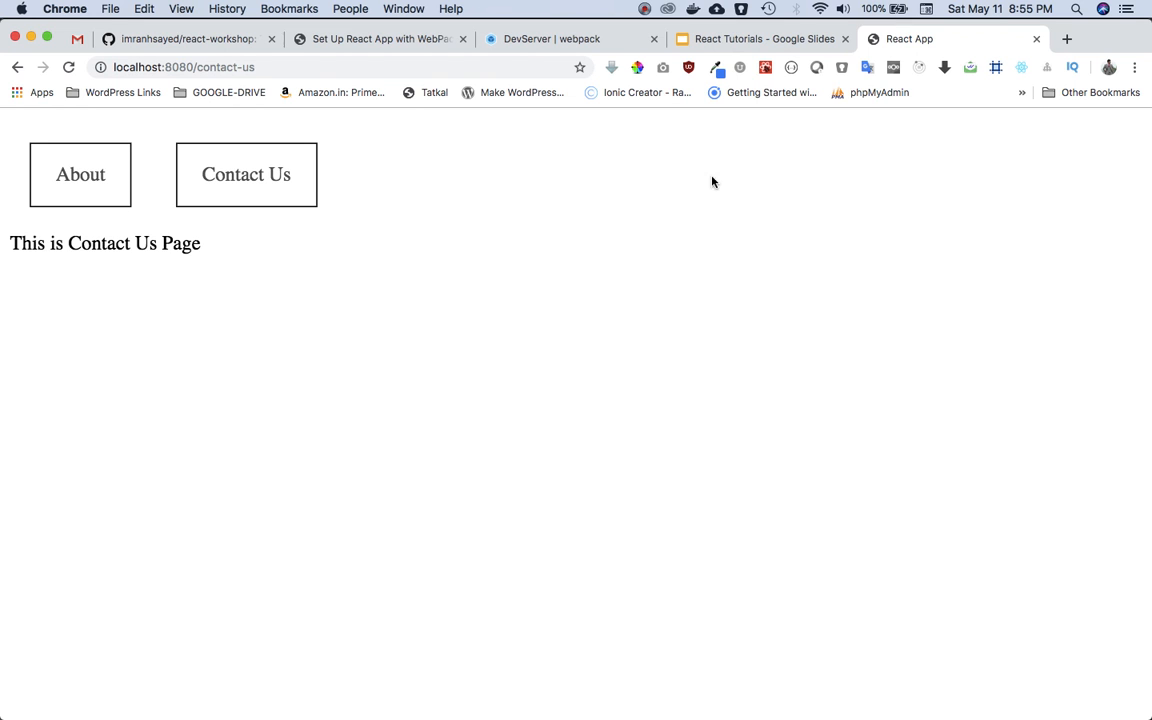